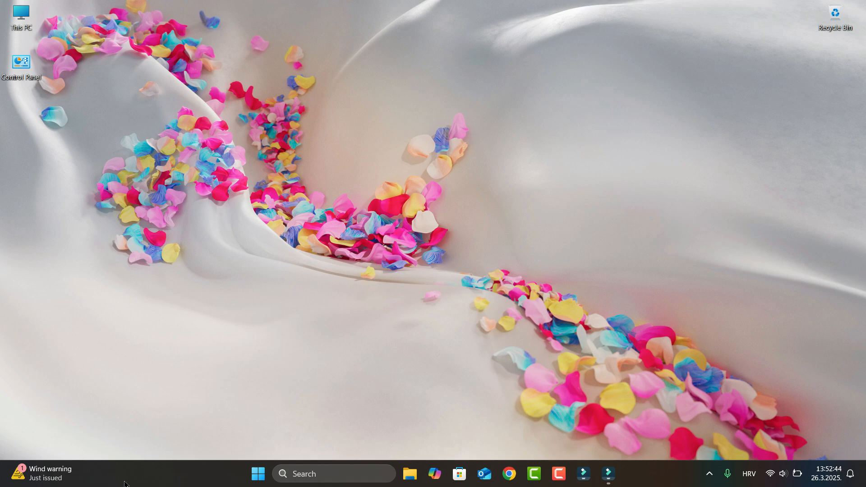
{"action": "mouse_move", "coordinate": [246, 446]}
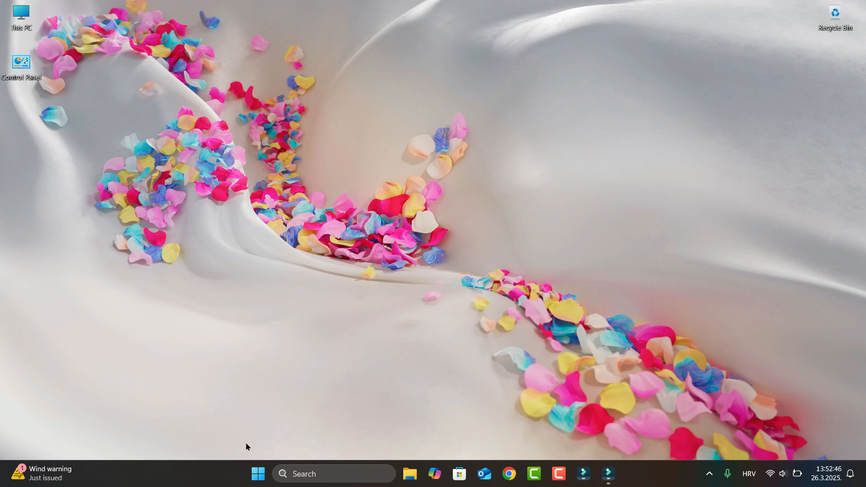
{"action": "mouse_move", "coordinate": [190, 408]}
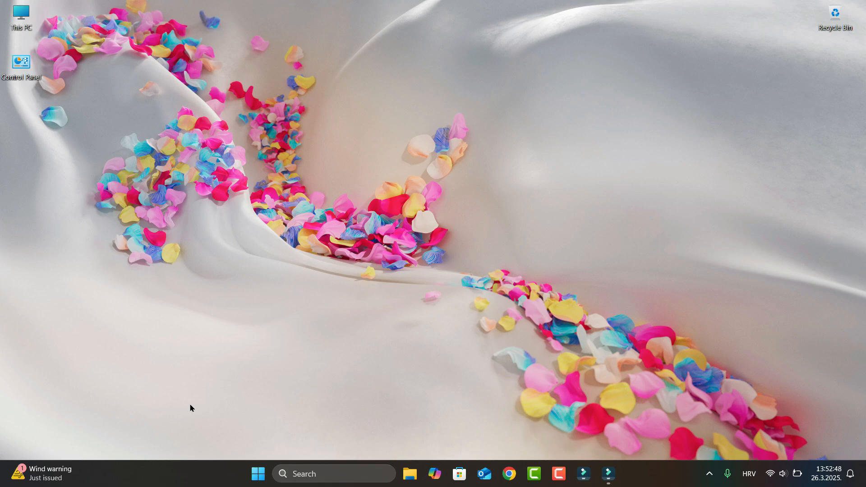
{"action": "mouse_move", "coordinate": [190, 399]}
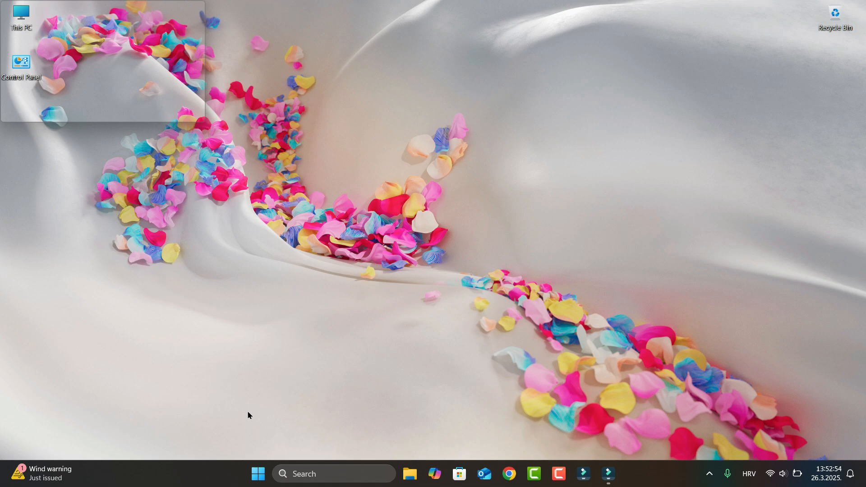
Run winver from Start search to show Windows 11 Pro 24H2, build 26100.3613, then dismiss it
{"action": "type", "text": "wi"}
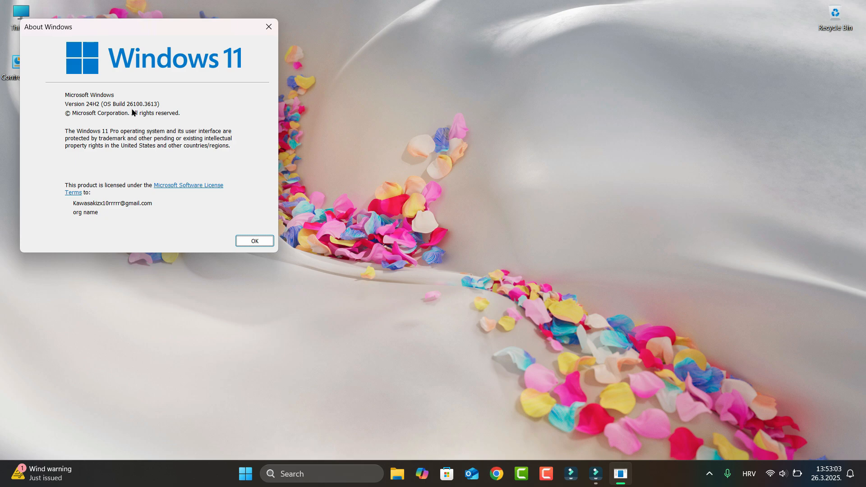
{"action": "mouse_move", "coordinate": [137, 114]}
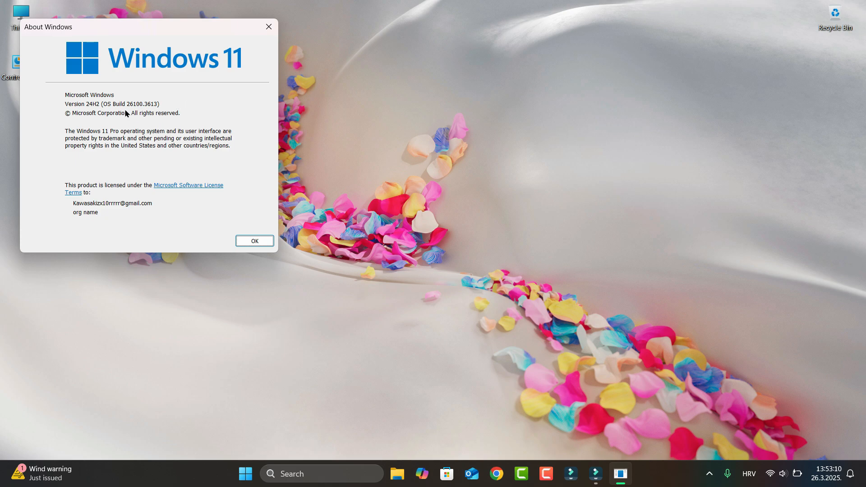
{"action": "mouse_move", "coordinate": [90, 113]}
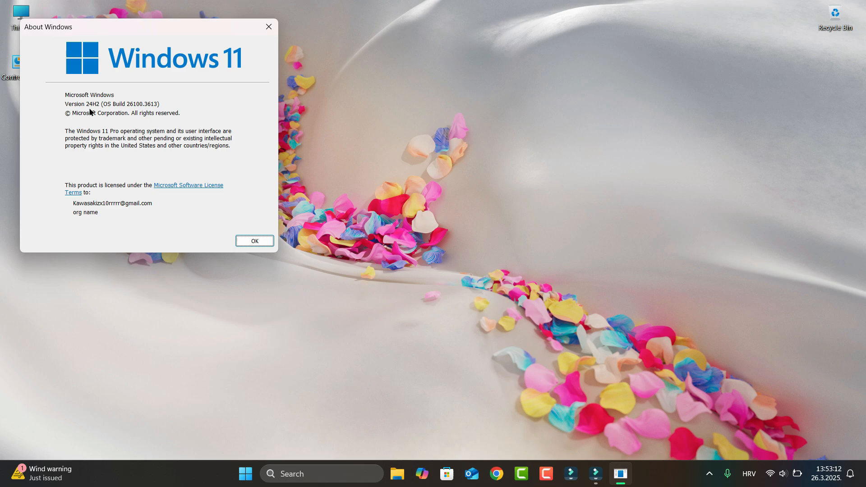
{"action": "mouse_move", "coordinate": [222, 215]}
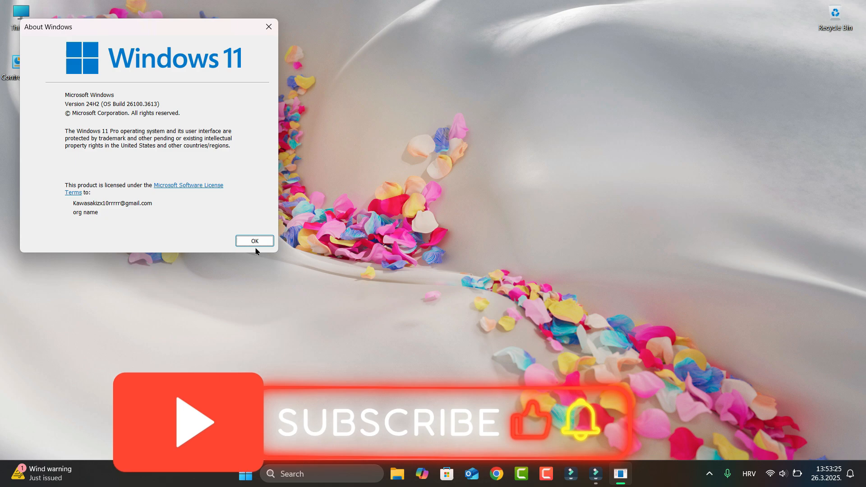
{"action": "left_click", "coordinate": [254, 241]}
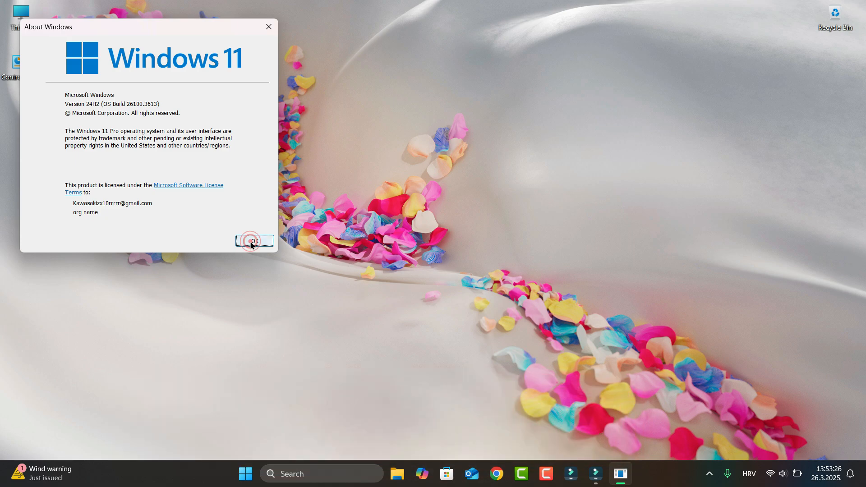
Launch Settings from Start and go to the Windows Update page showing updates paused until 2.4.2025
{"action": "left_click", "coordinate": [254, 242]}
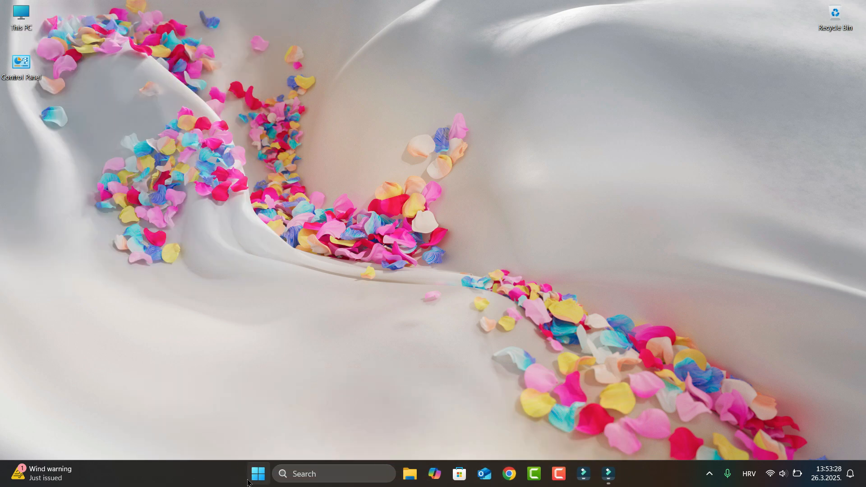
{"action": "left_click", "coordinate": [257, 474]}
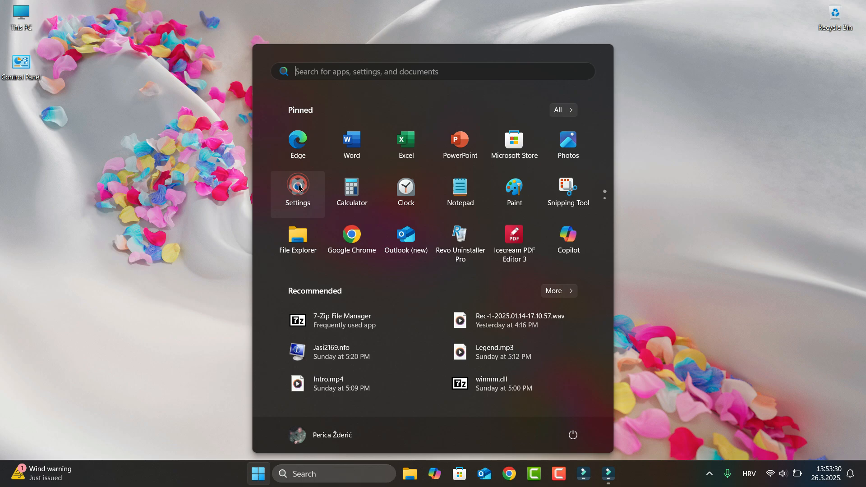
{"action": "left_click", "coordinate": [296, 190]}
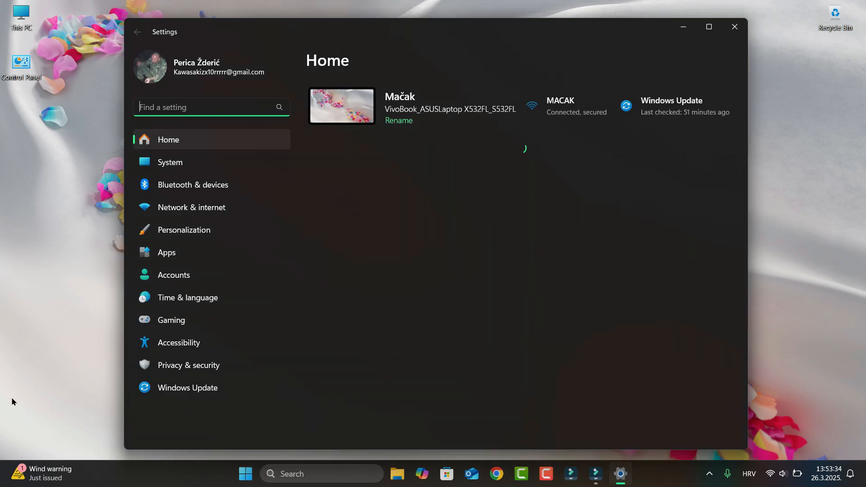
{"action": "left_click", "coordinate": [187, 387]}
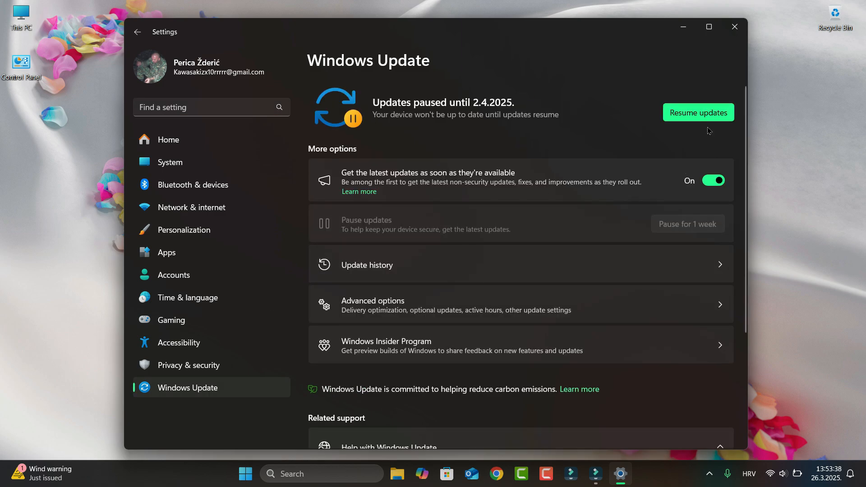
{"action": "left_click", "coordinate": [697, 112]}
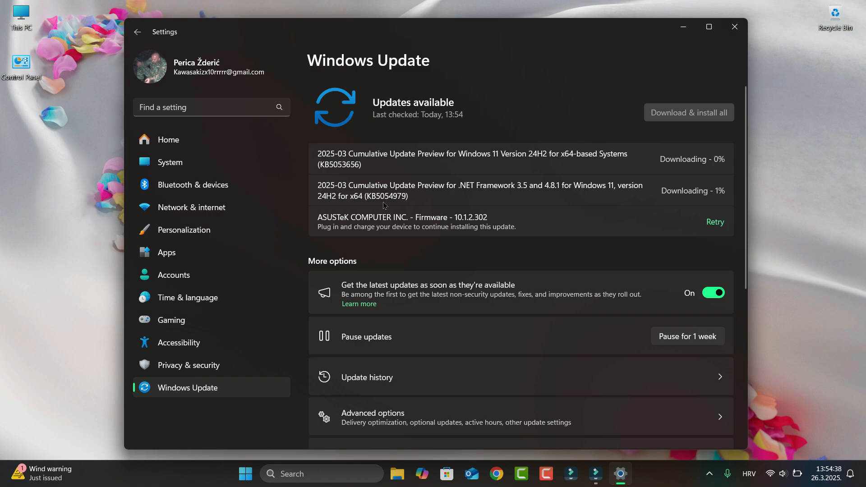
{"action": "mouse_move", "coordinate": [394, 211]}
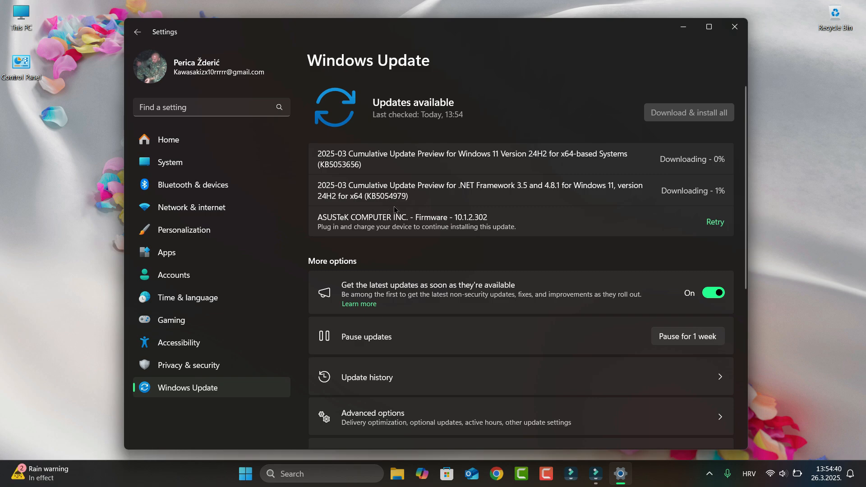
{"action": "mouse_move", "coordinate": [394, 196]}
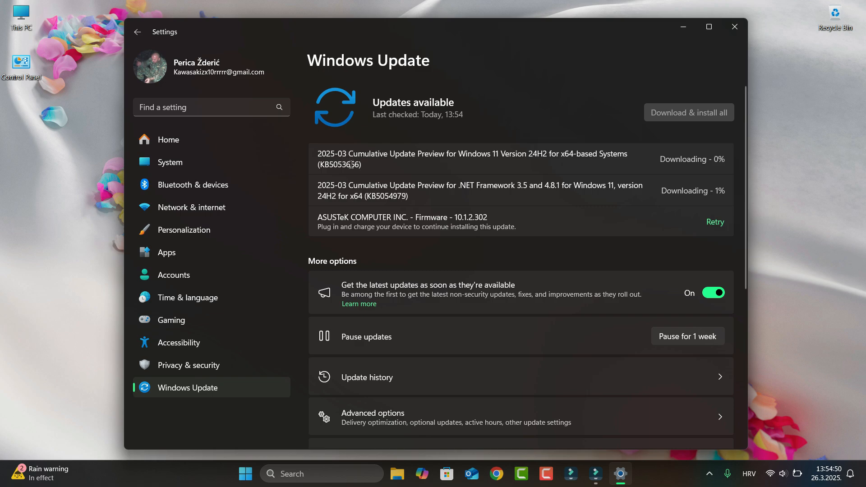
{"action": "mouse_move", "coordinate": [387, 178]}
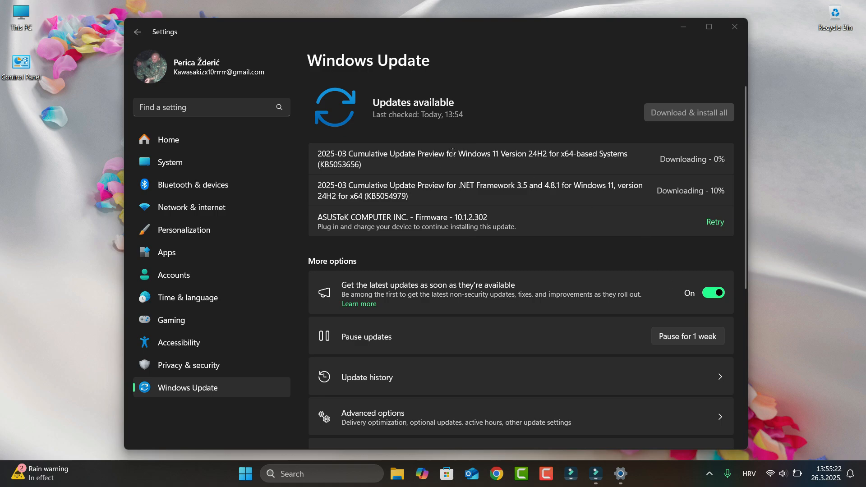
{"action": "mouse_move", "coordinate": [538, 164]}
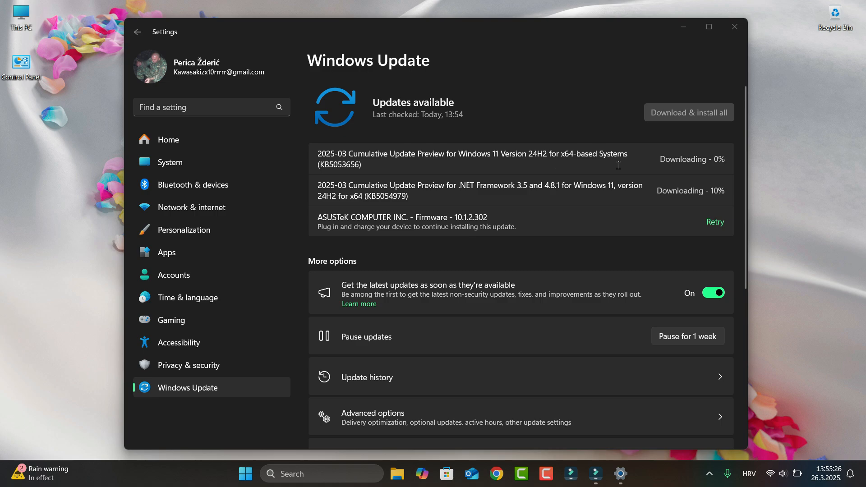
{"action": "mouse_move", "coordinate": [340, 176]}
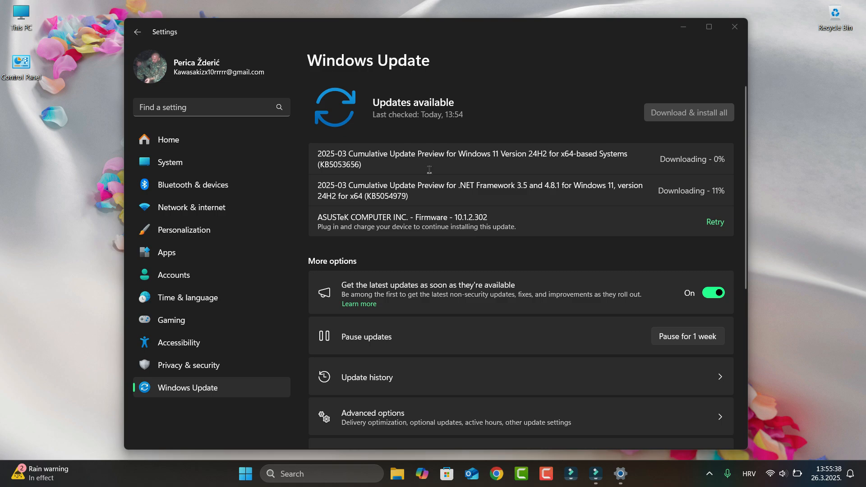
{"action": "mouse_move", "coordinate": [449, 5]}
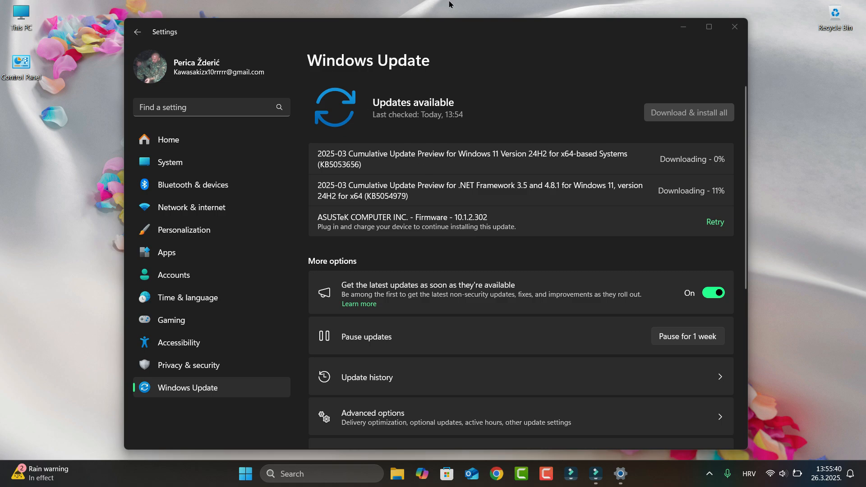
{"action": "mouse_move", "coordinate": [432, 255]}
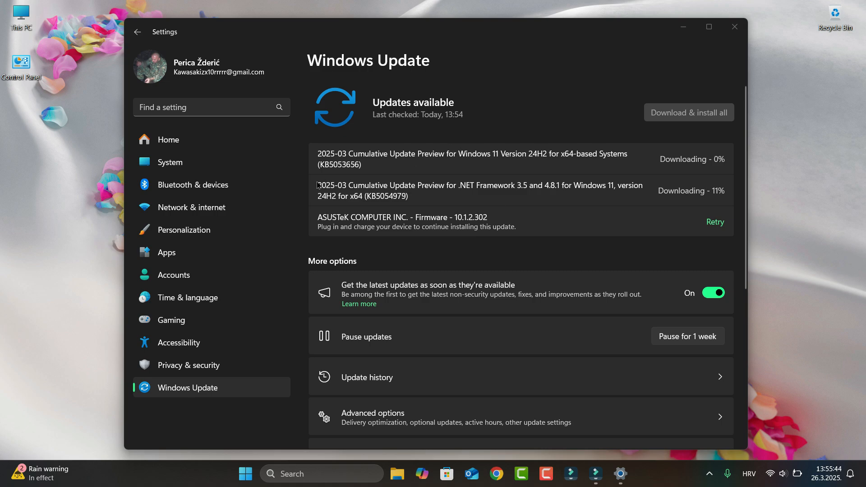
{"action": "mouse_move", "coordinate": [294, 192]}
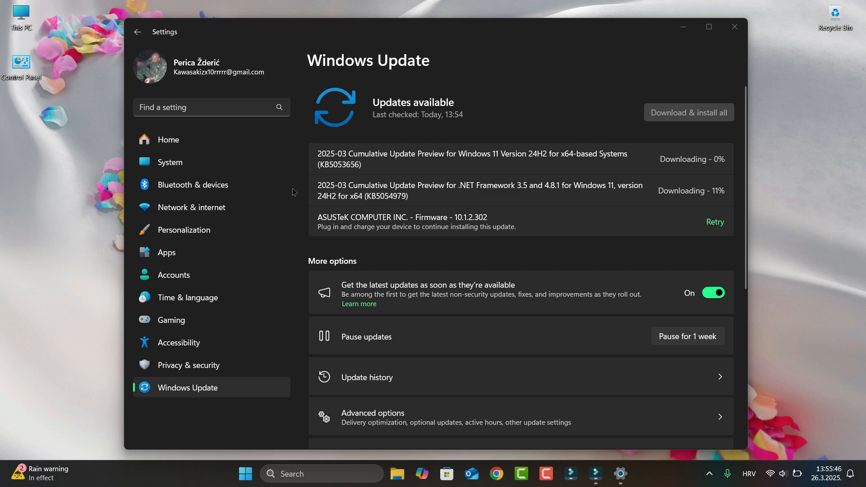
{"action": "mouse_move", "coordinate": [807, 204]}
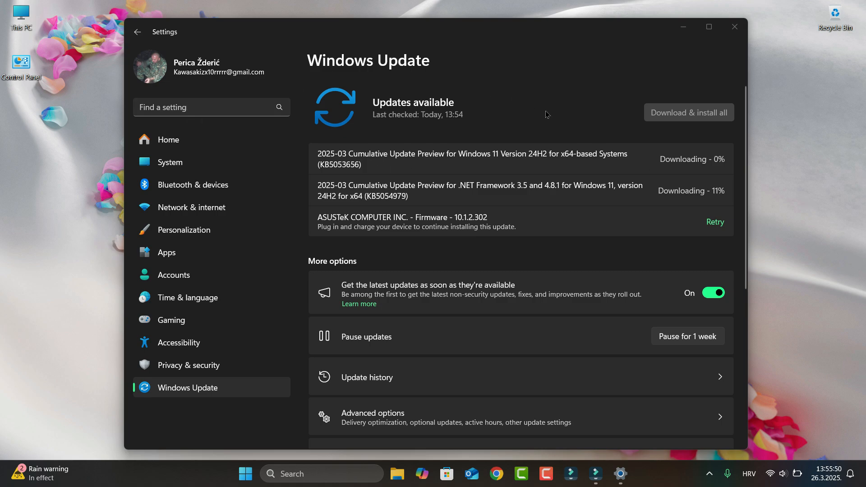
{"action": "mouse_move", "coordinate": [389, 143]}
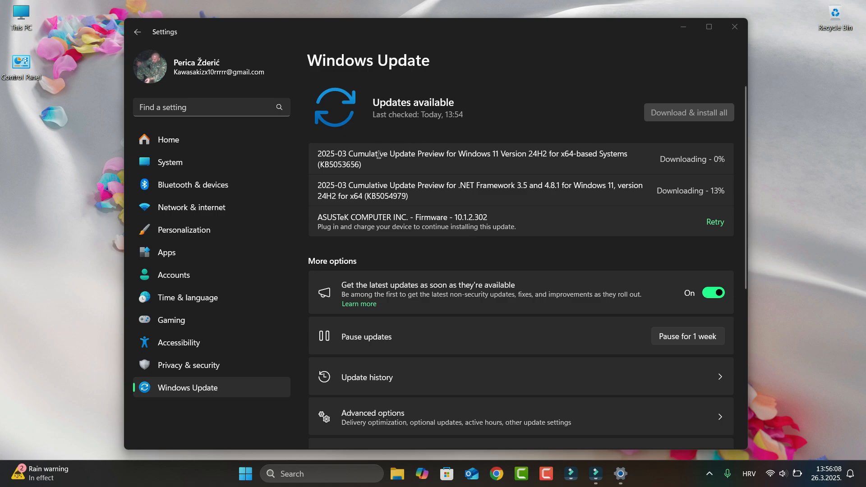
{"action": "mouse_move", "coordinate": [382, 156]}
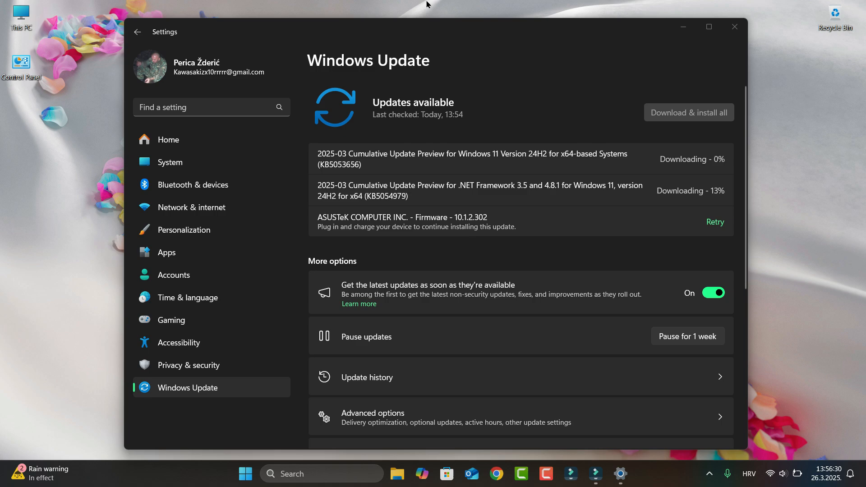
{"action": "mouse_move", "coordinate": [513, 103]}
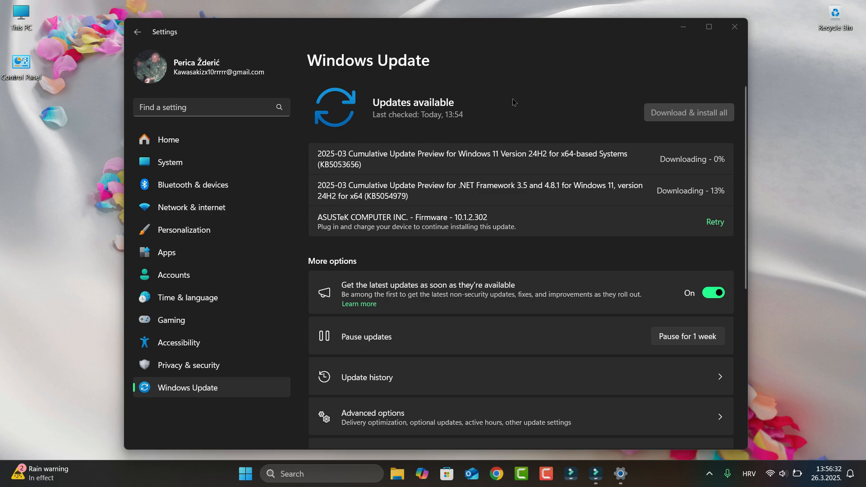
{"action": "mouse_move", "coordinate": [201, 275]}
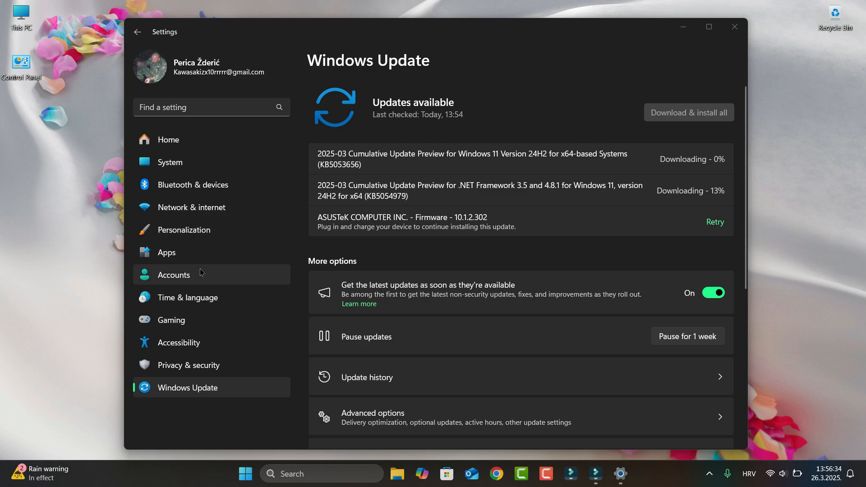
{"action": "mouse_move", "coordinate": [171, 320]}
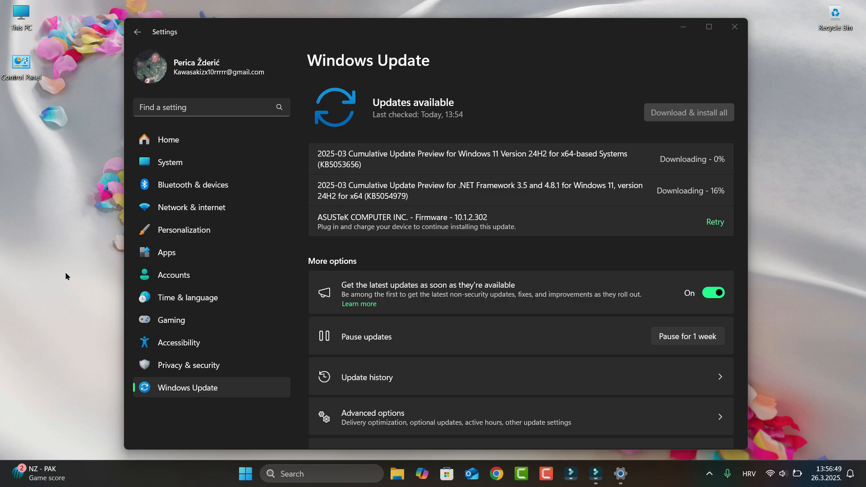
{"action": "mouse_move", "coordinate": [62, 280]}
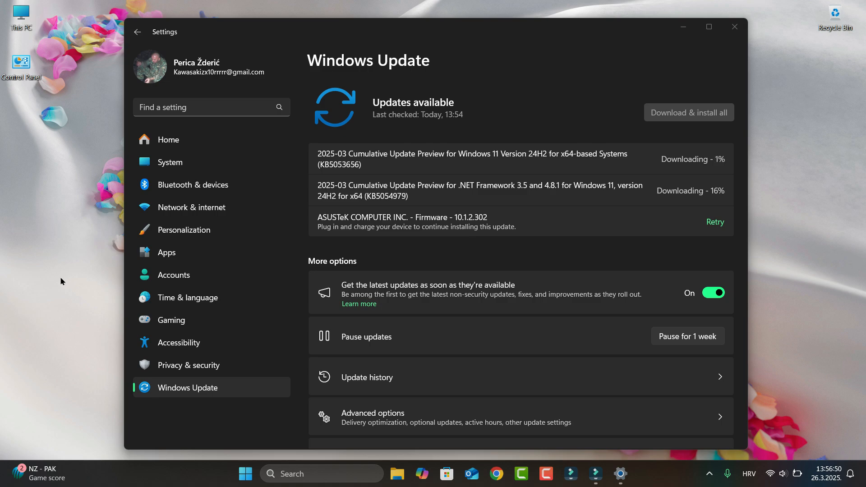